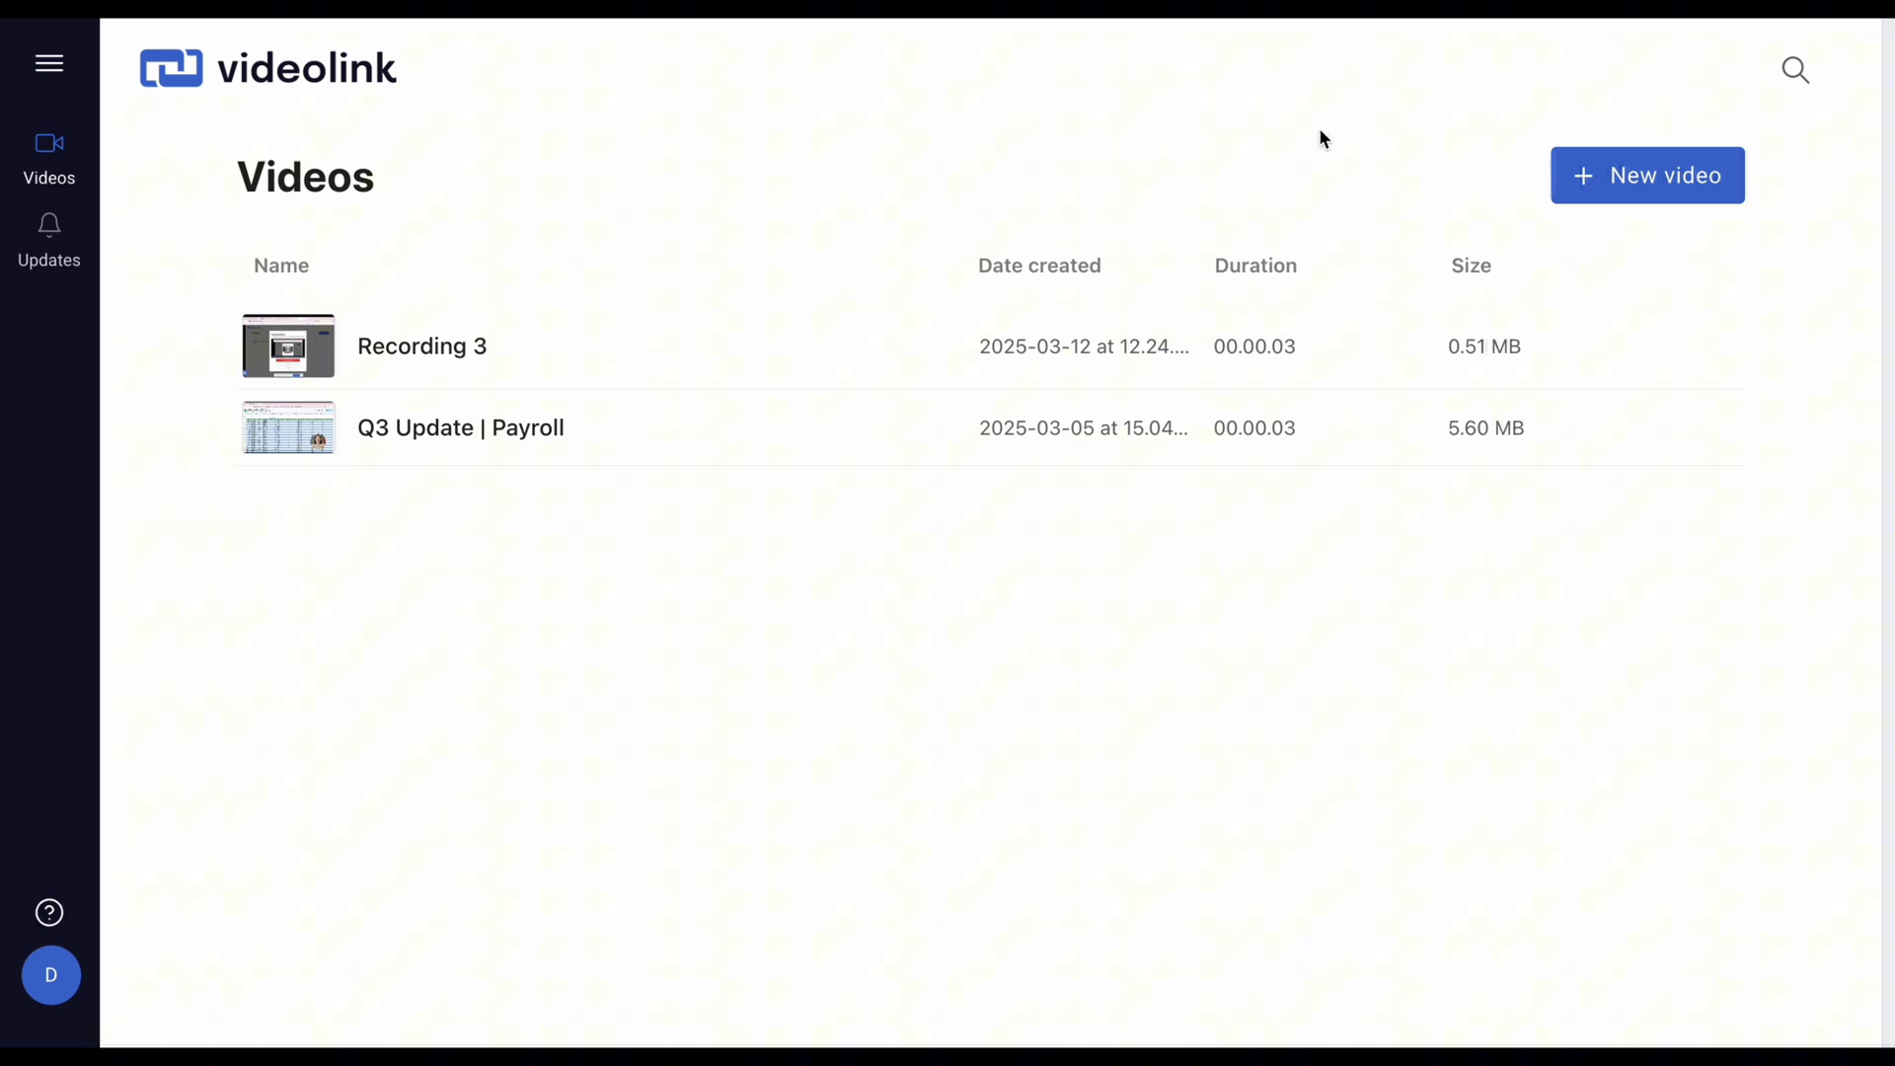
Open the + New video dropdown to reveal the record and upload options
left_click(1646, 175)
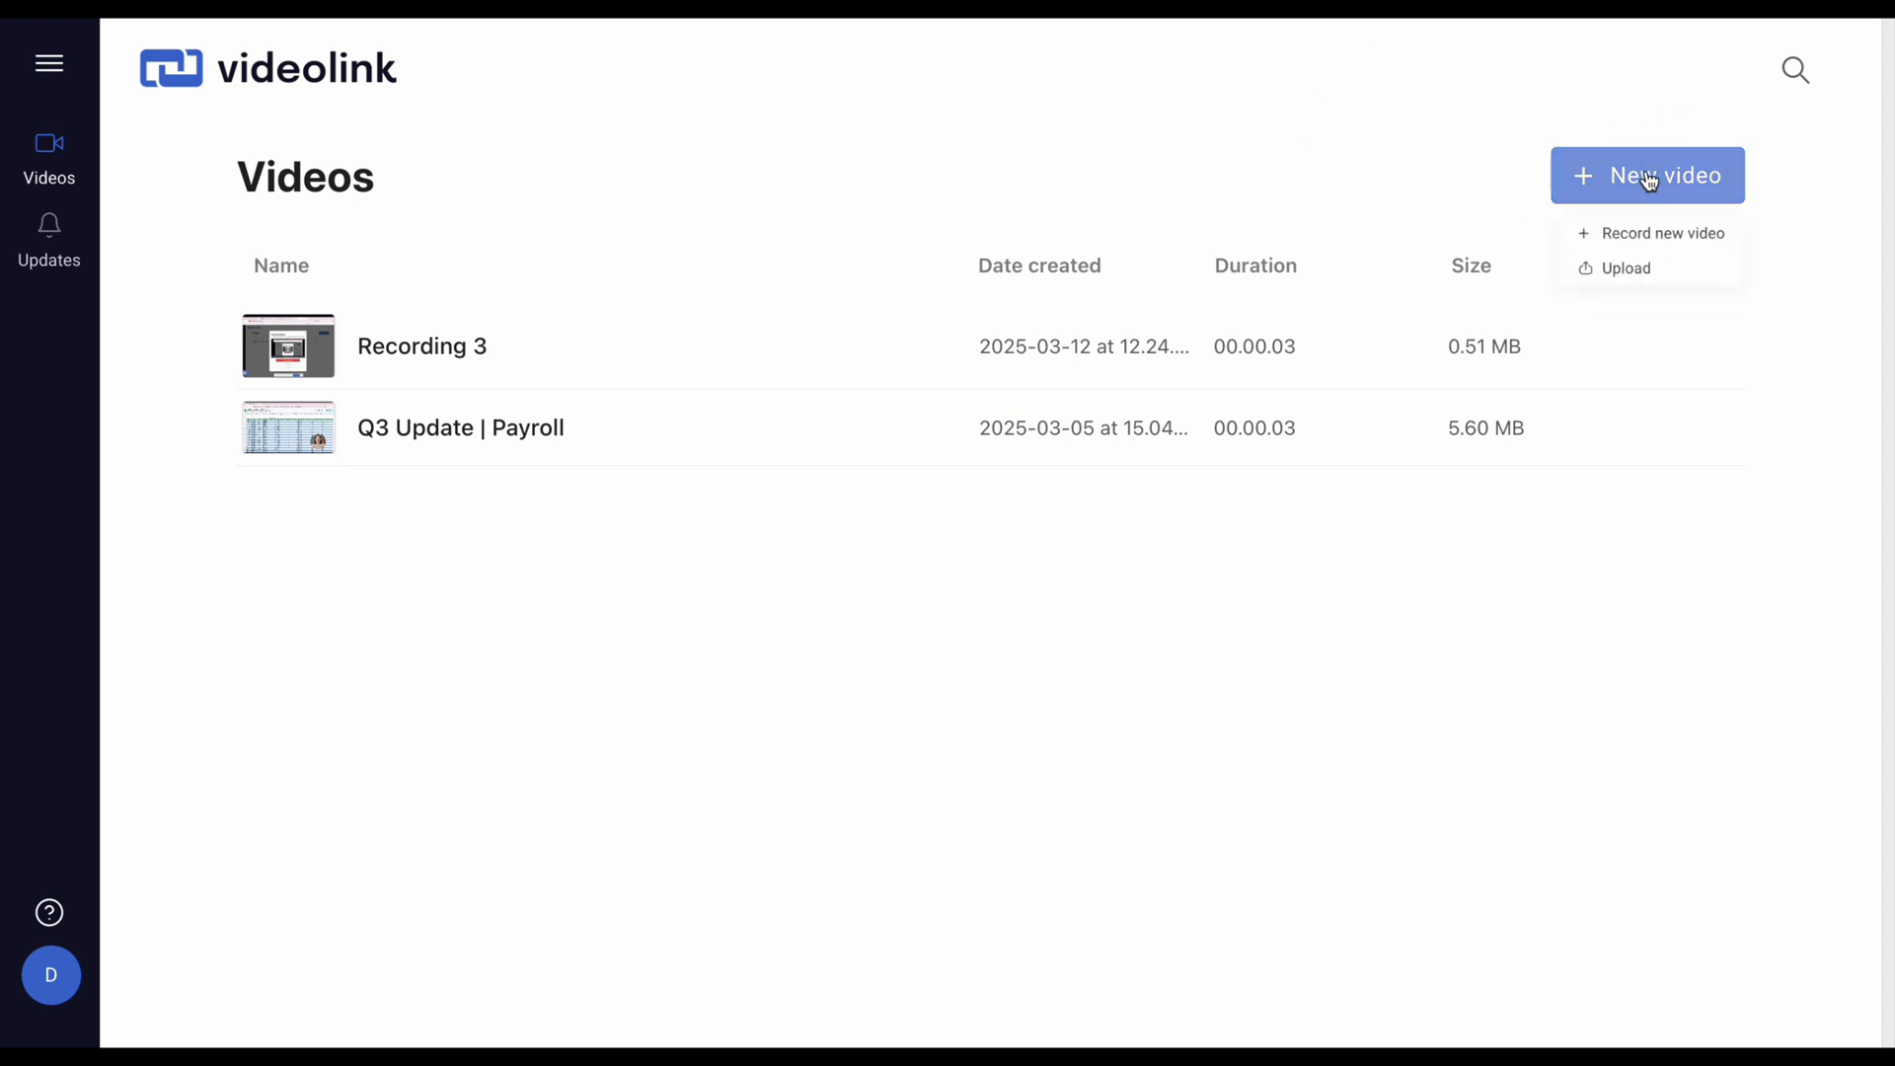
mouse_move(1593, 285)
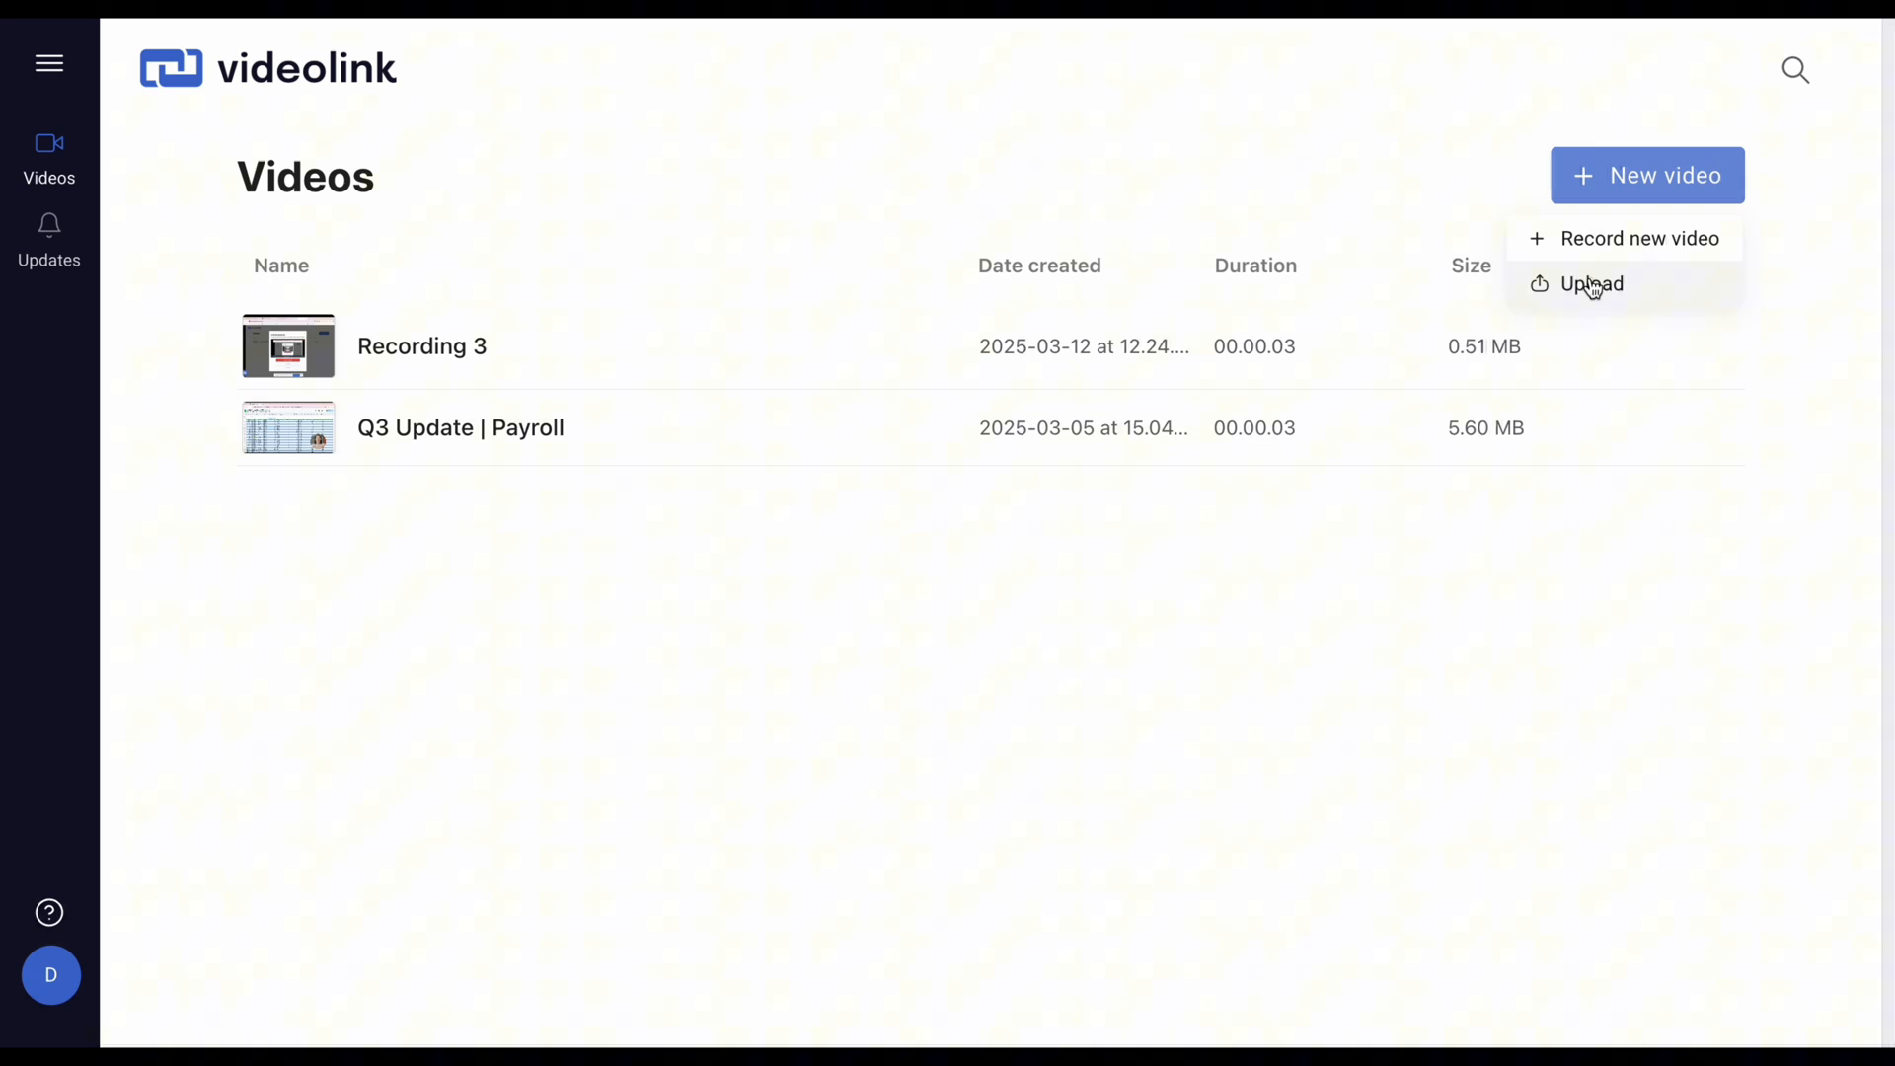
Start a new recording capturing both screen and webcam
left_click(1640, 237)
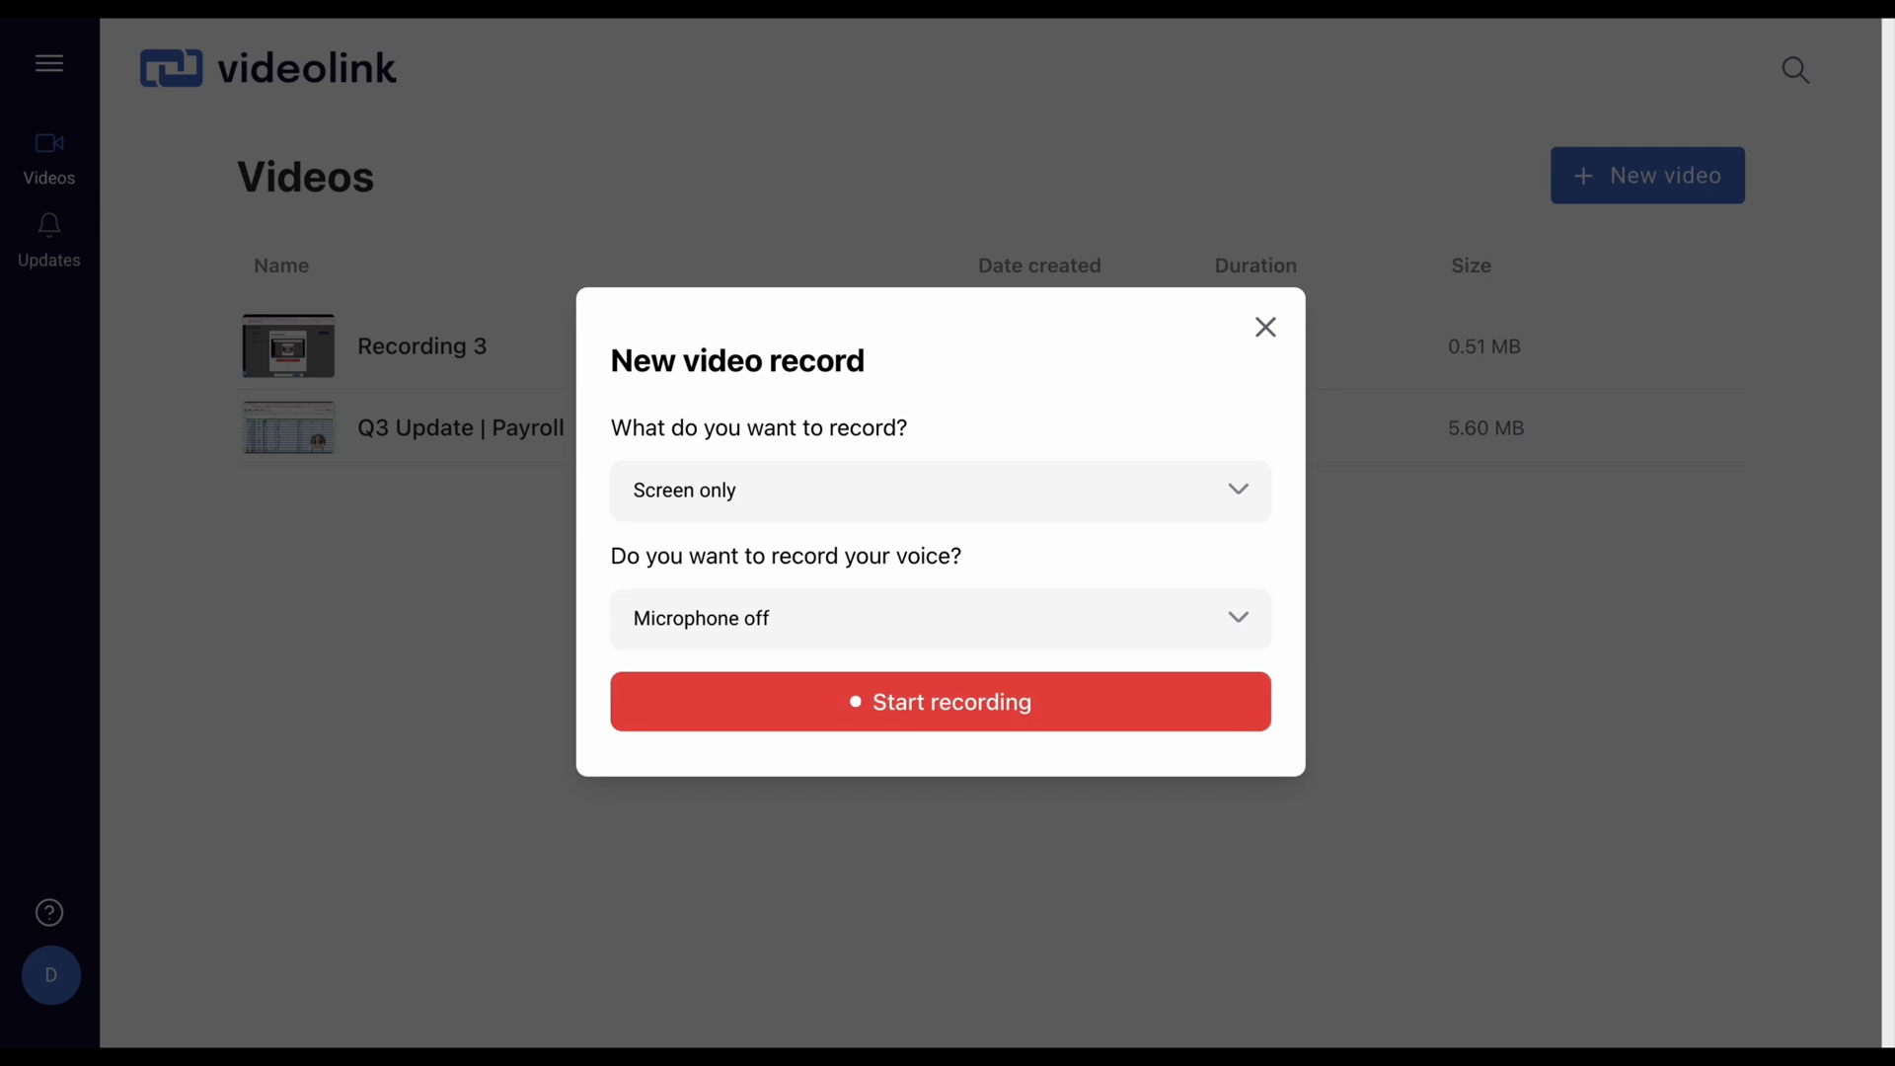
left_click(940, 490)
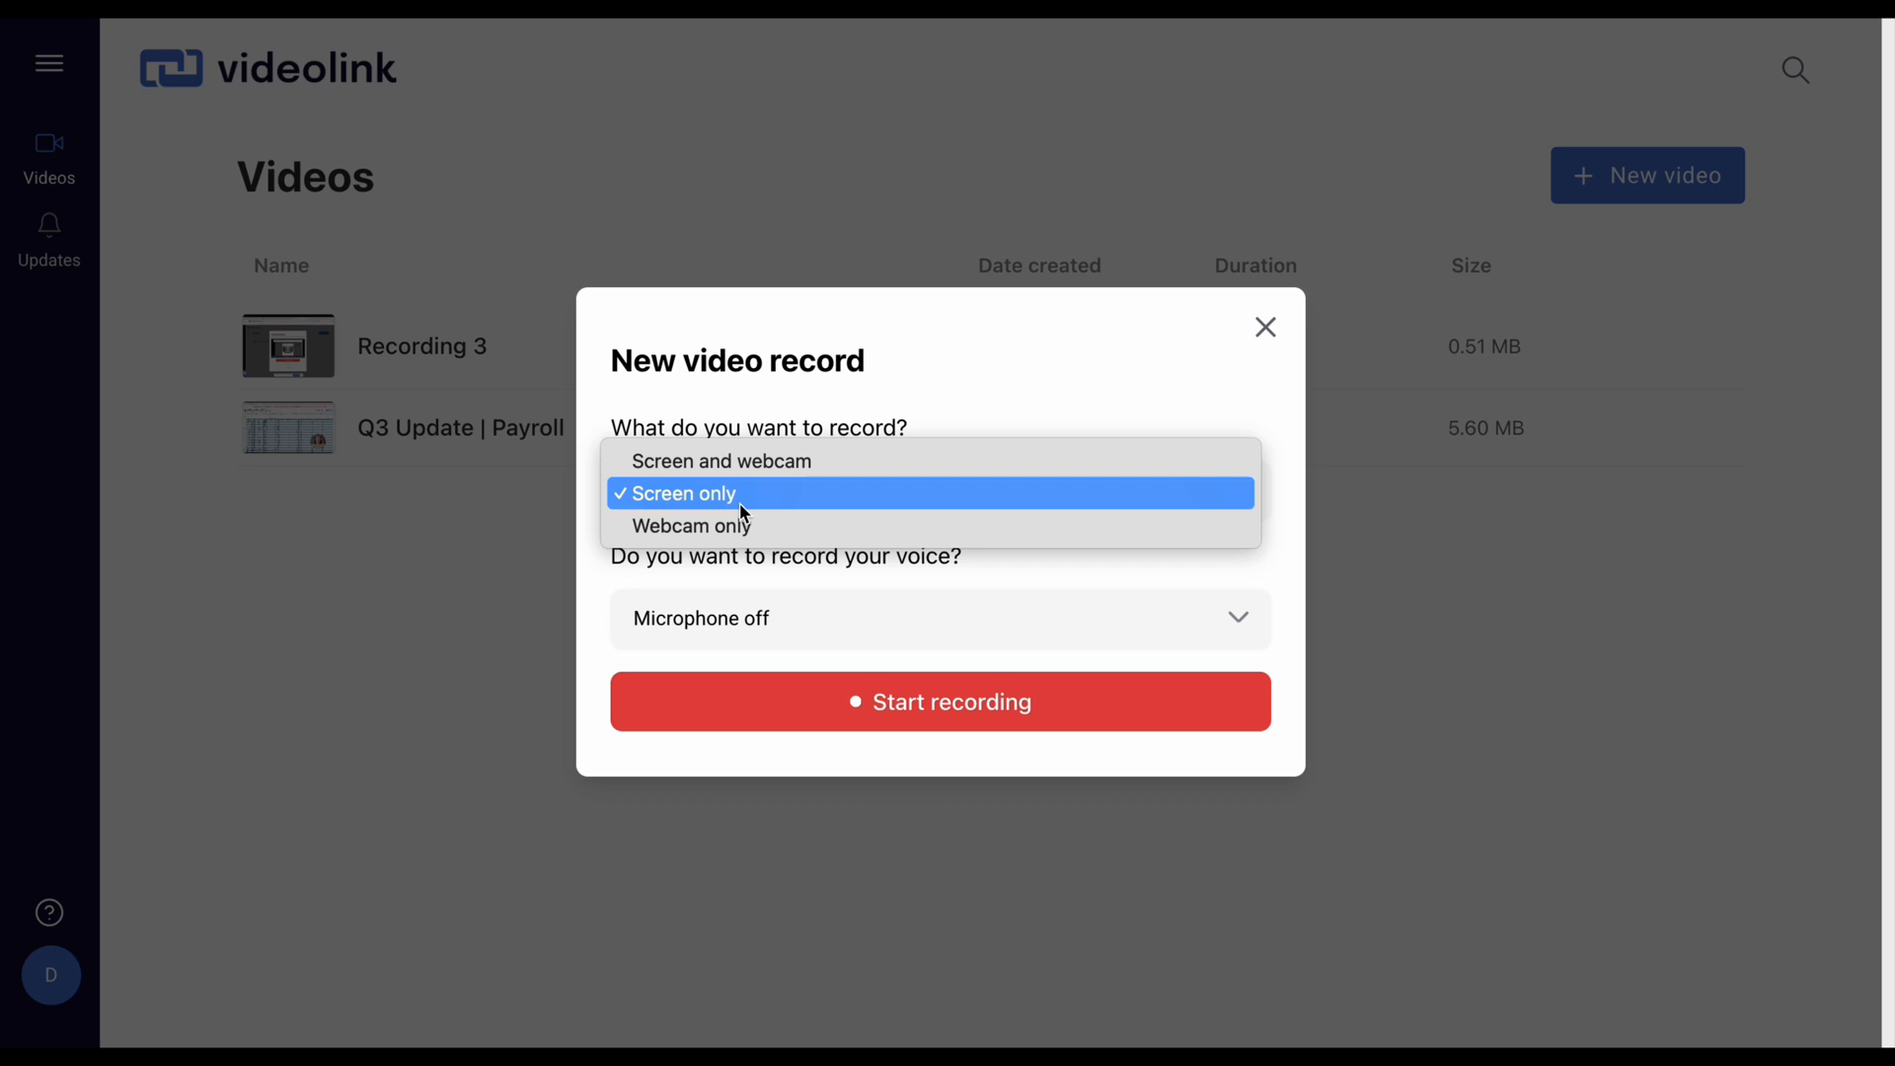
left_click(722, 460)
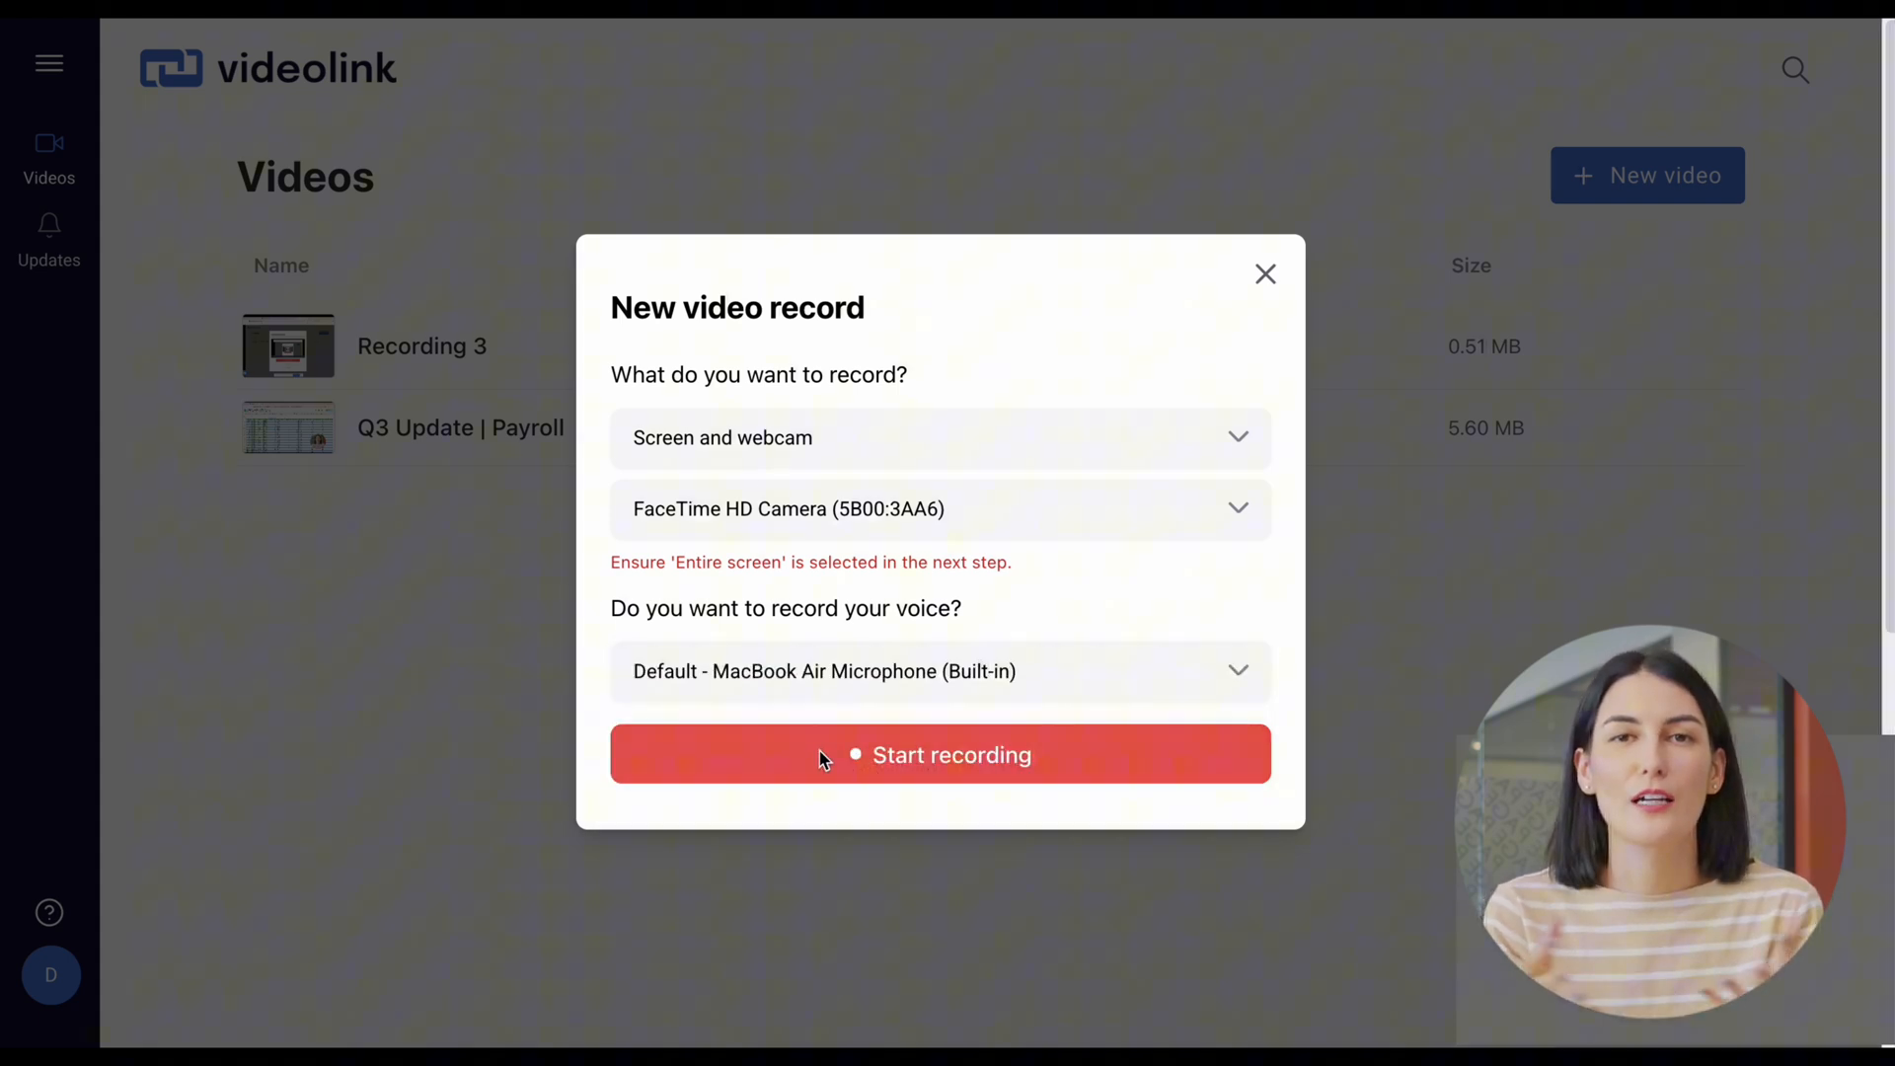
left_click(949, 754)
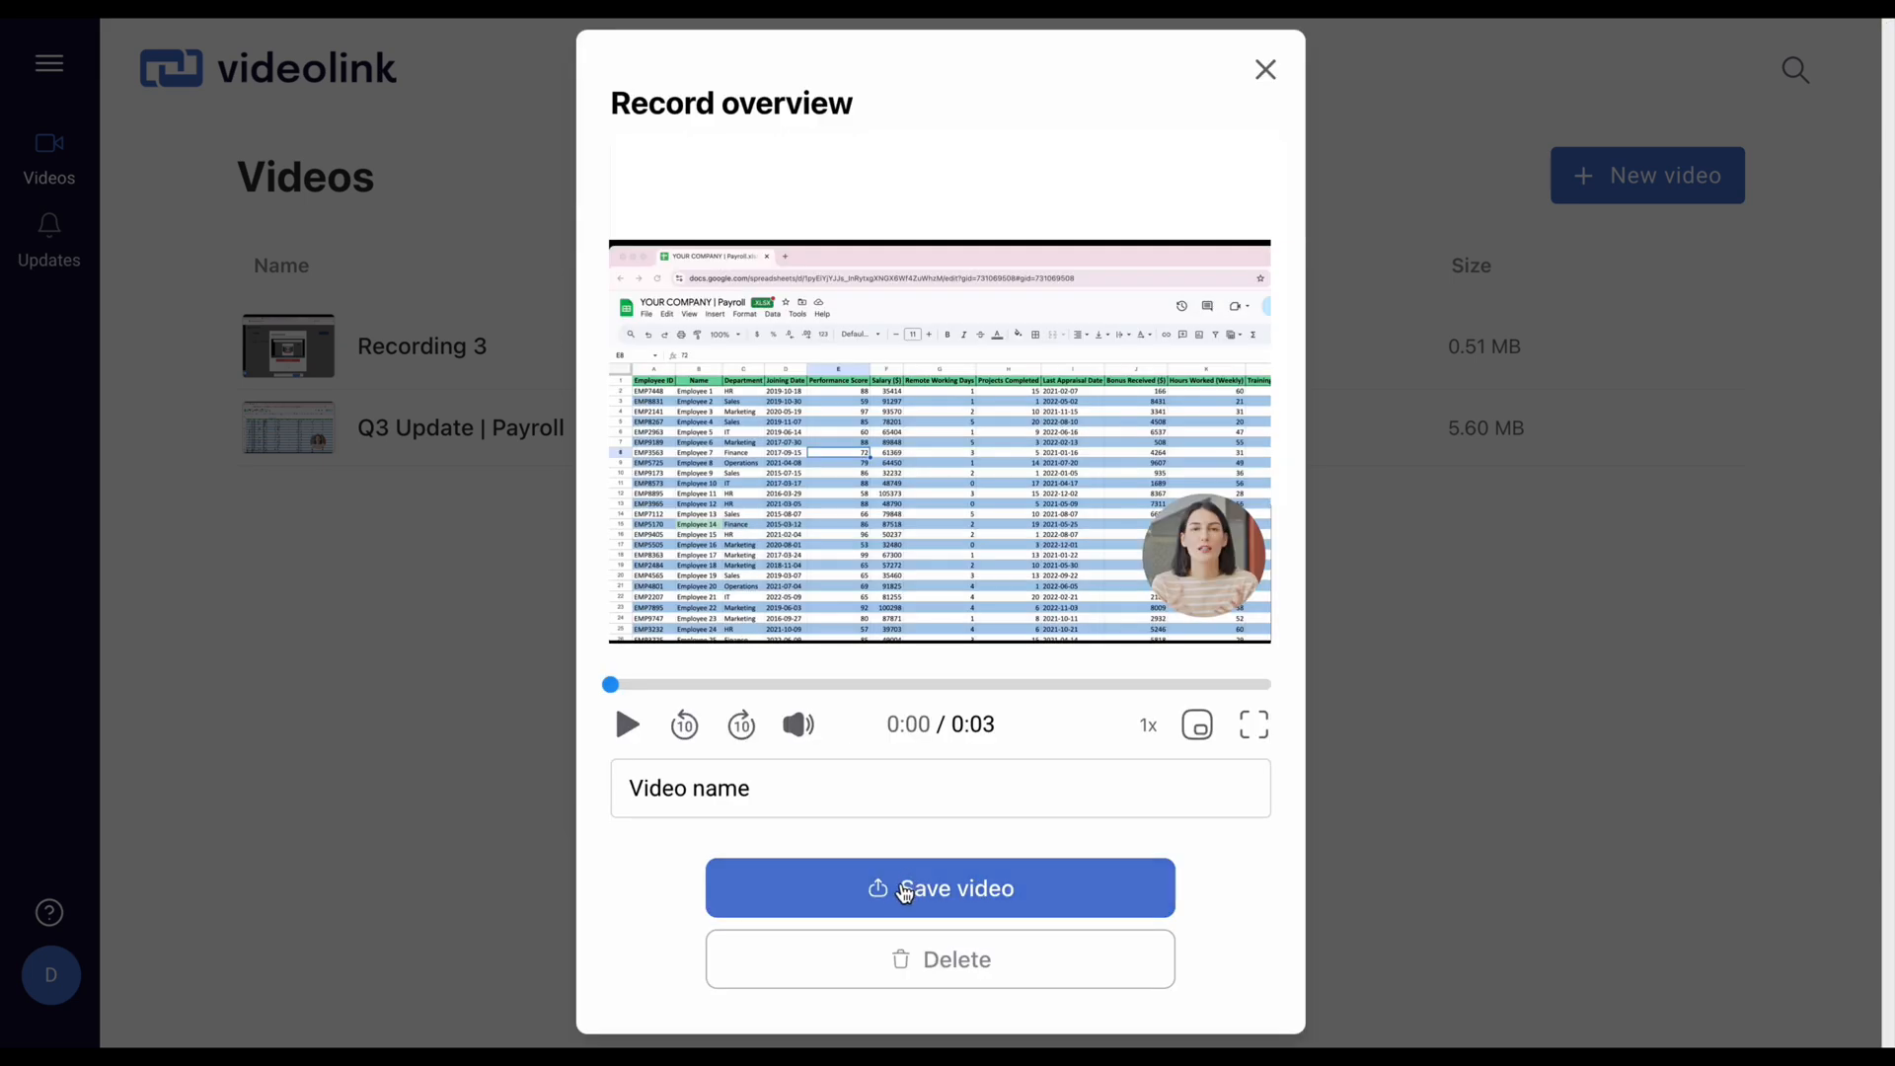
Save the recording, dismiss the Share dialog, and open the video in the editor
left_click(941, 888)
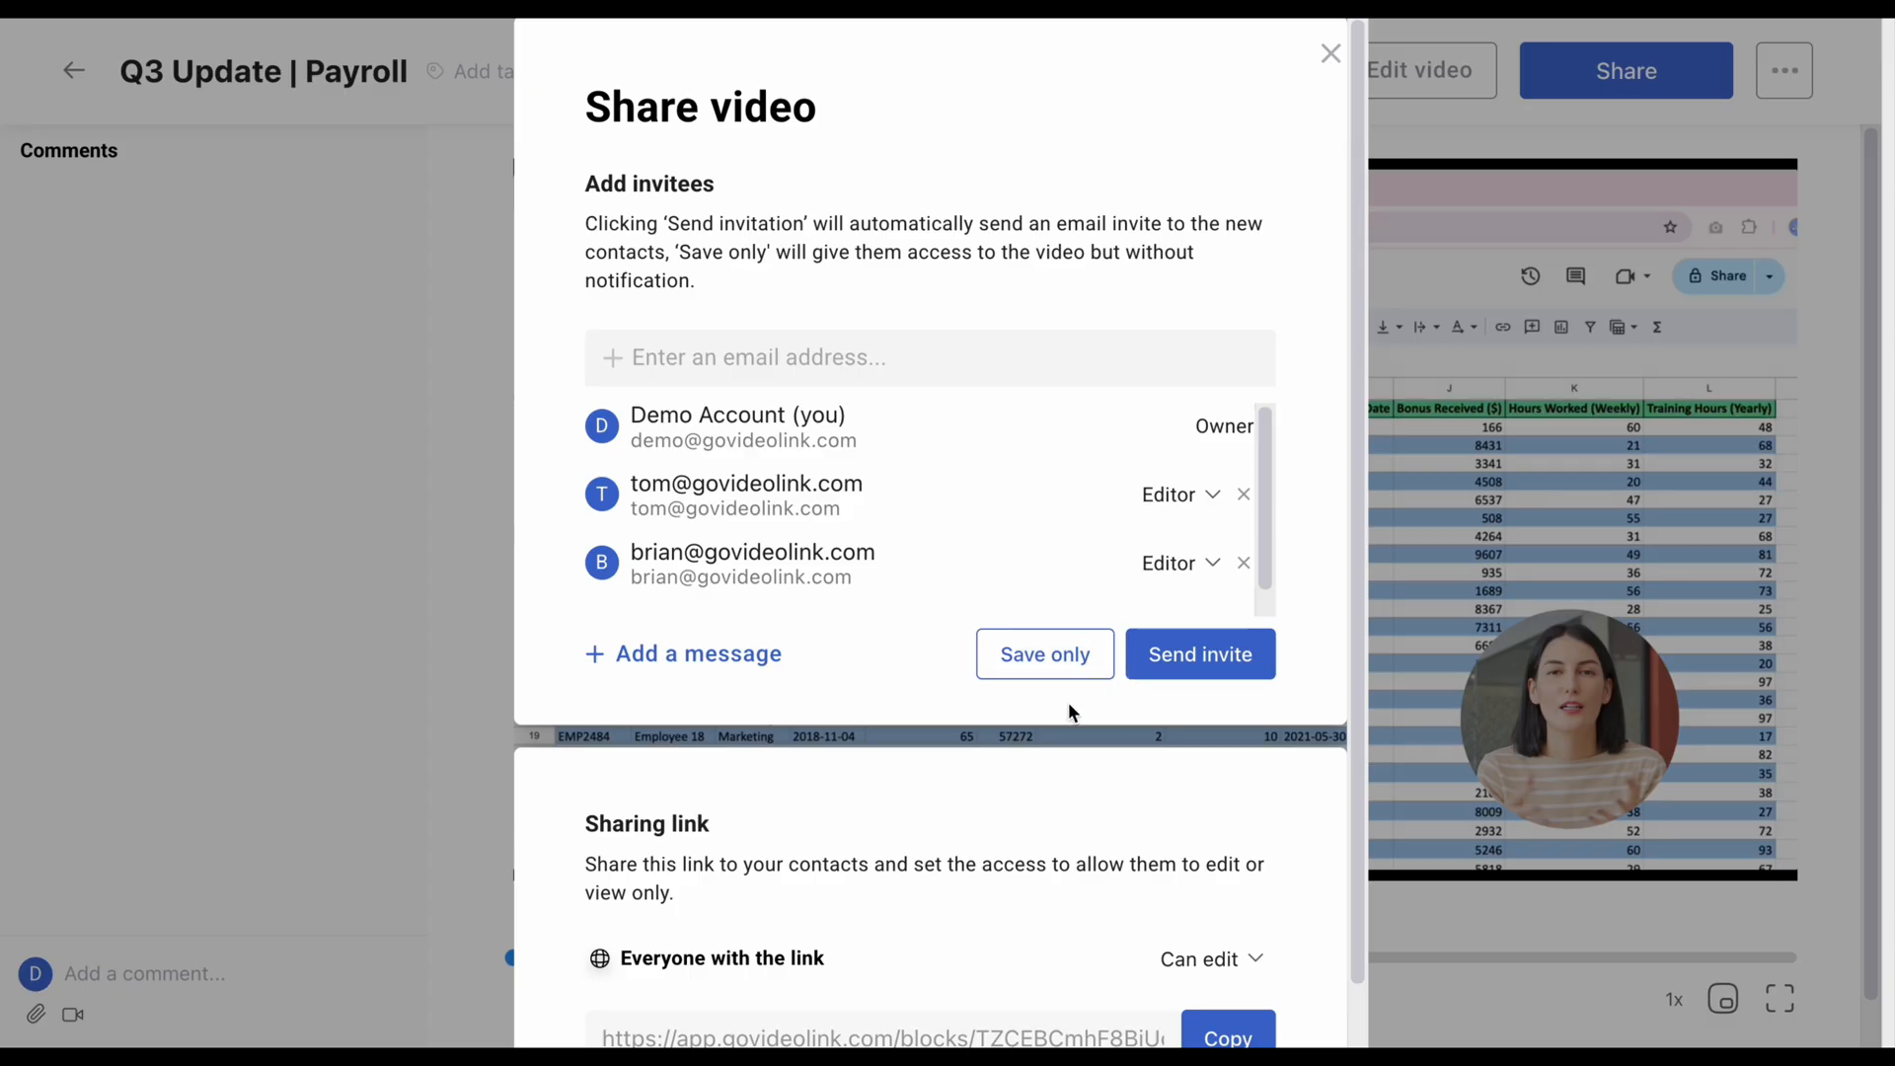
mouse_move(1072, 995)
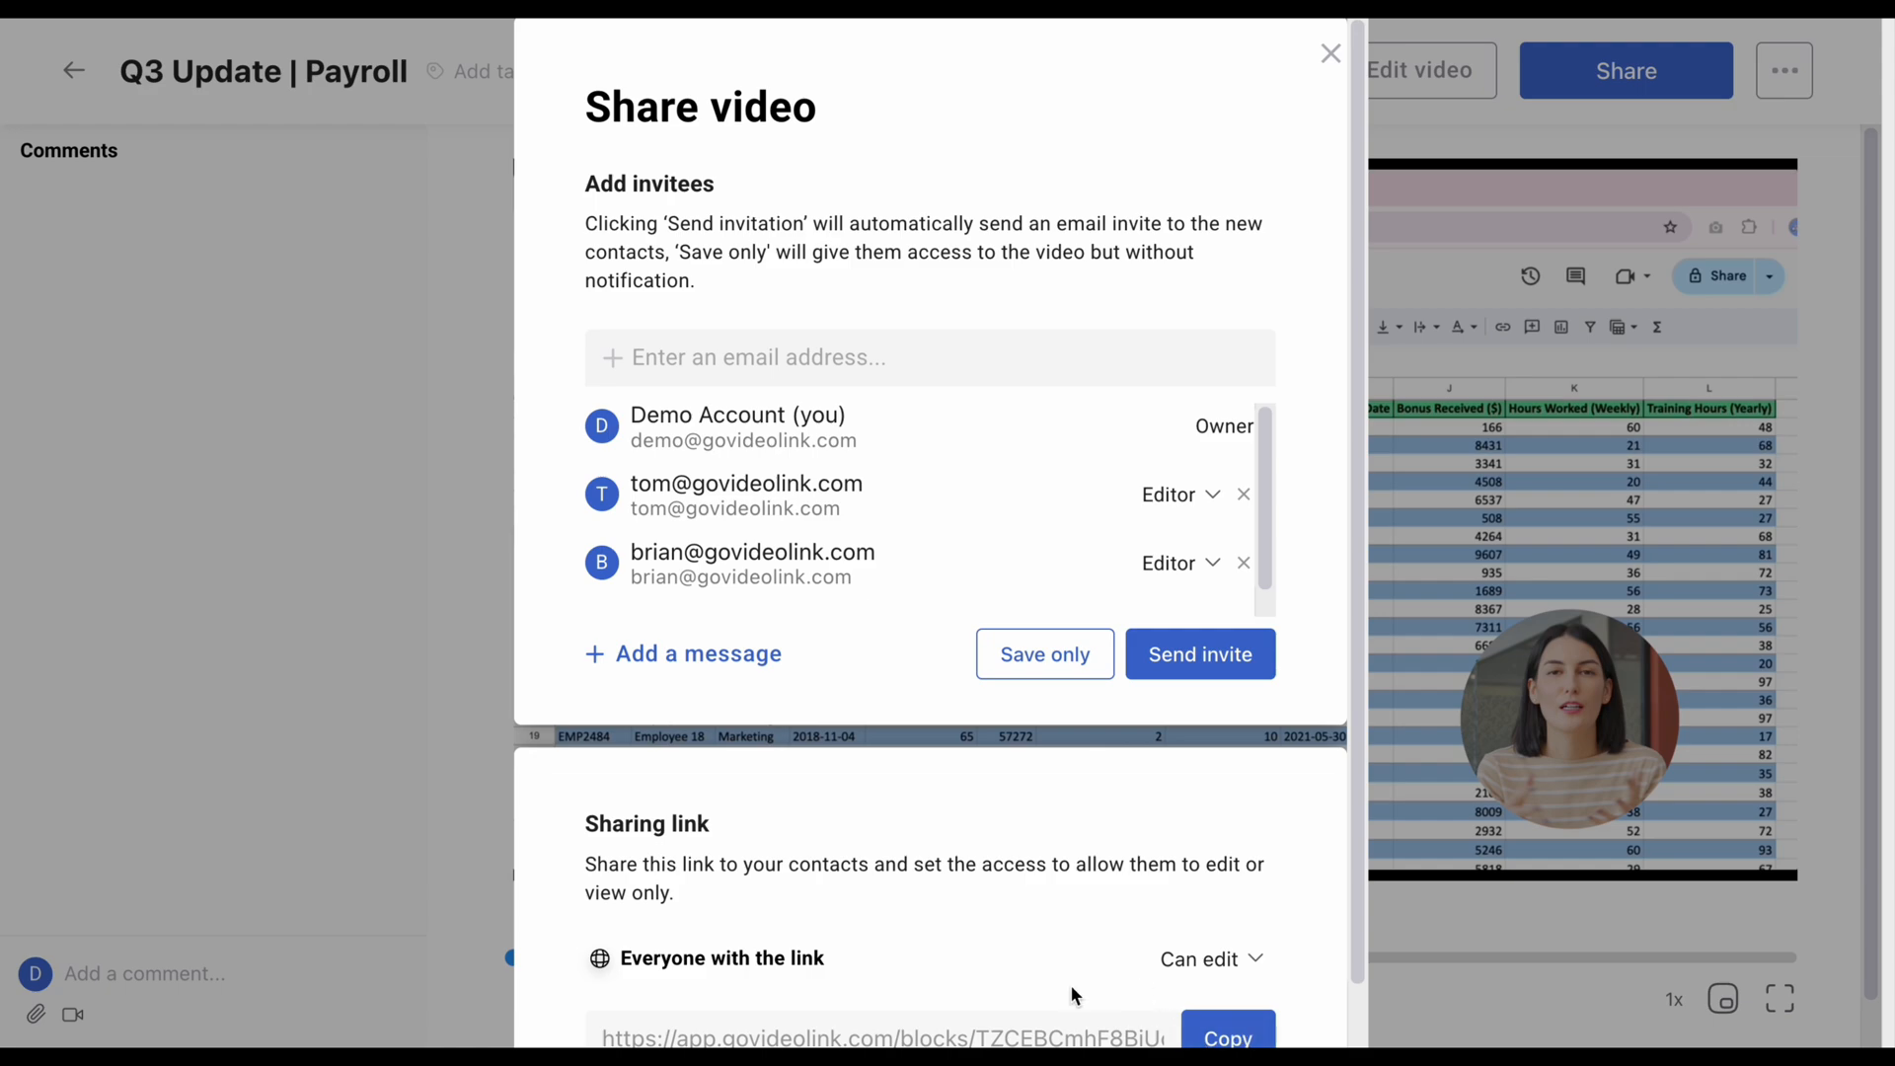
left_click(1329, 54)
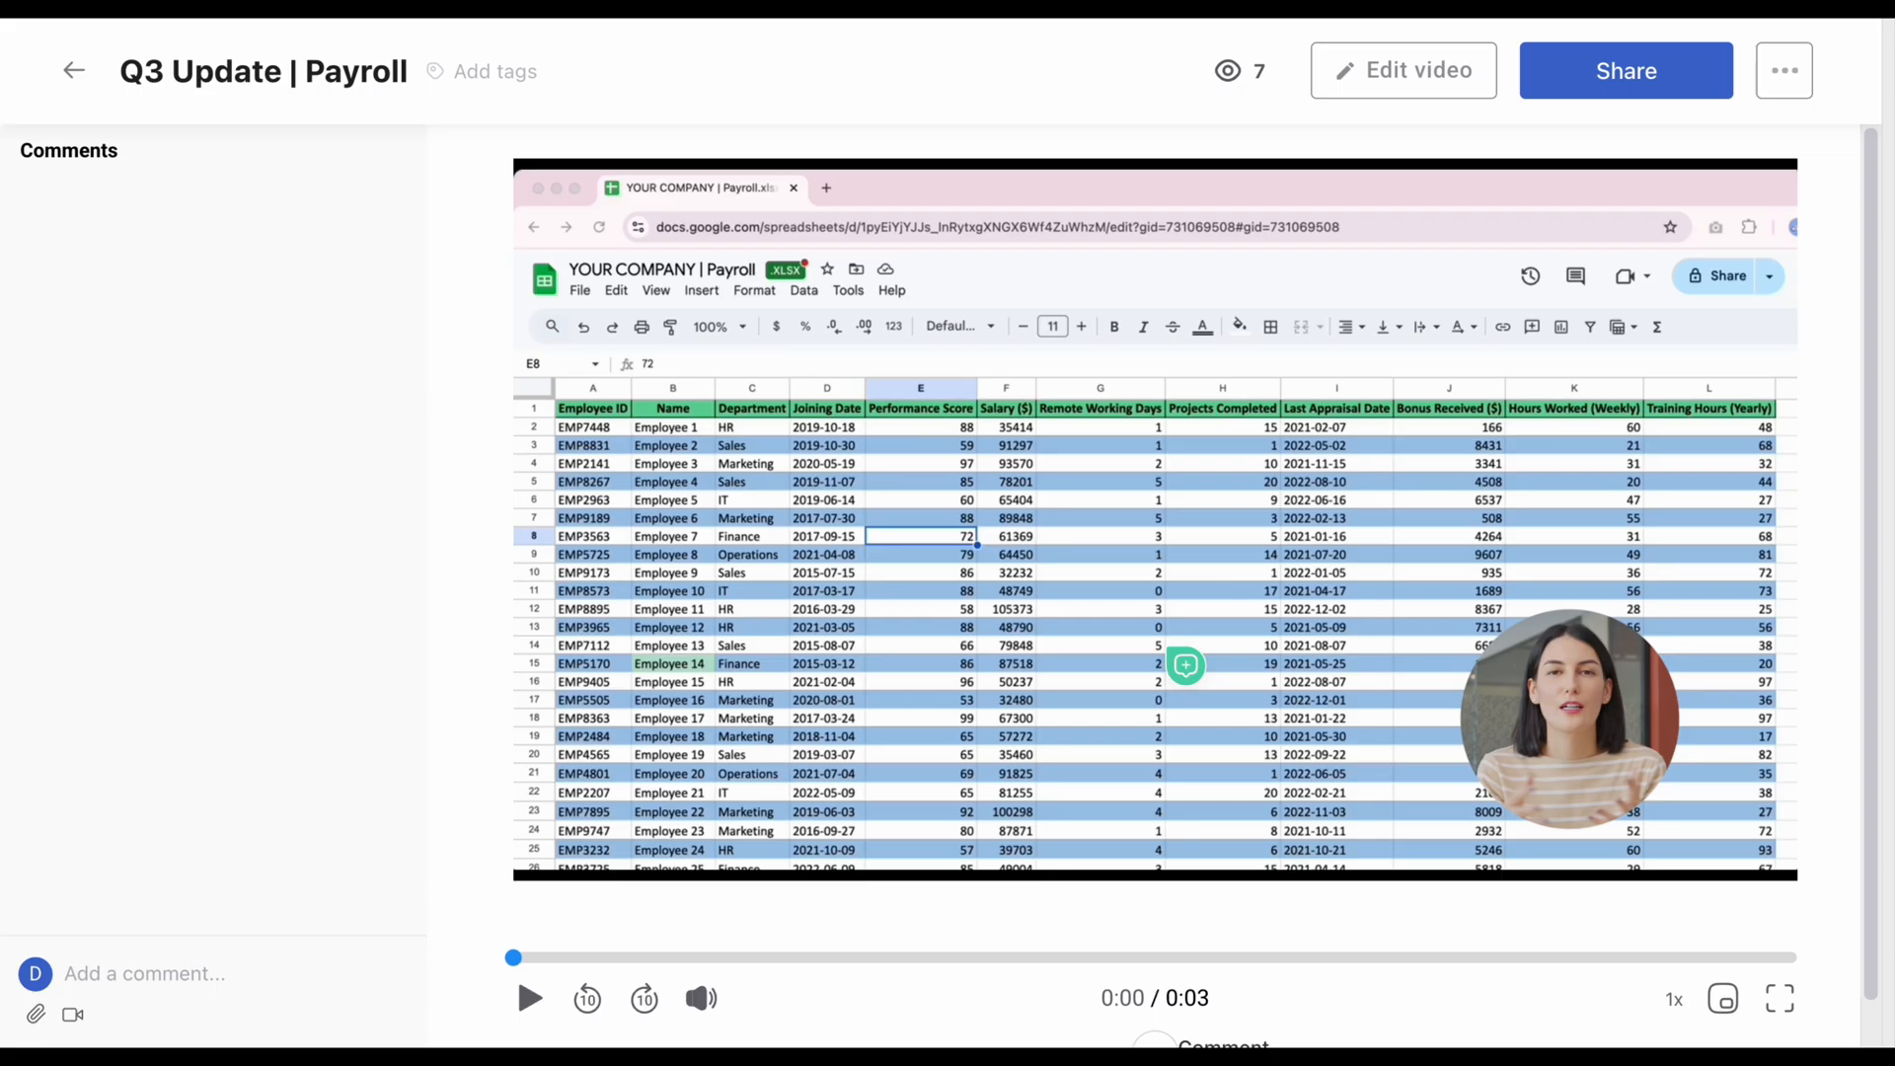
mouse_move(1190, 568)
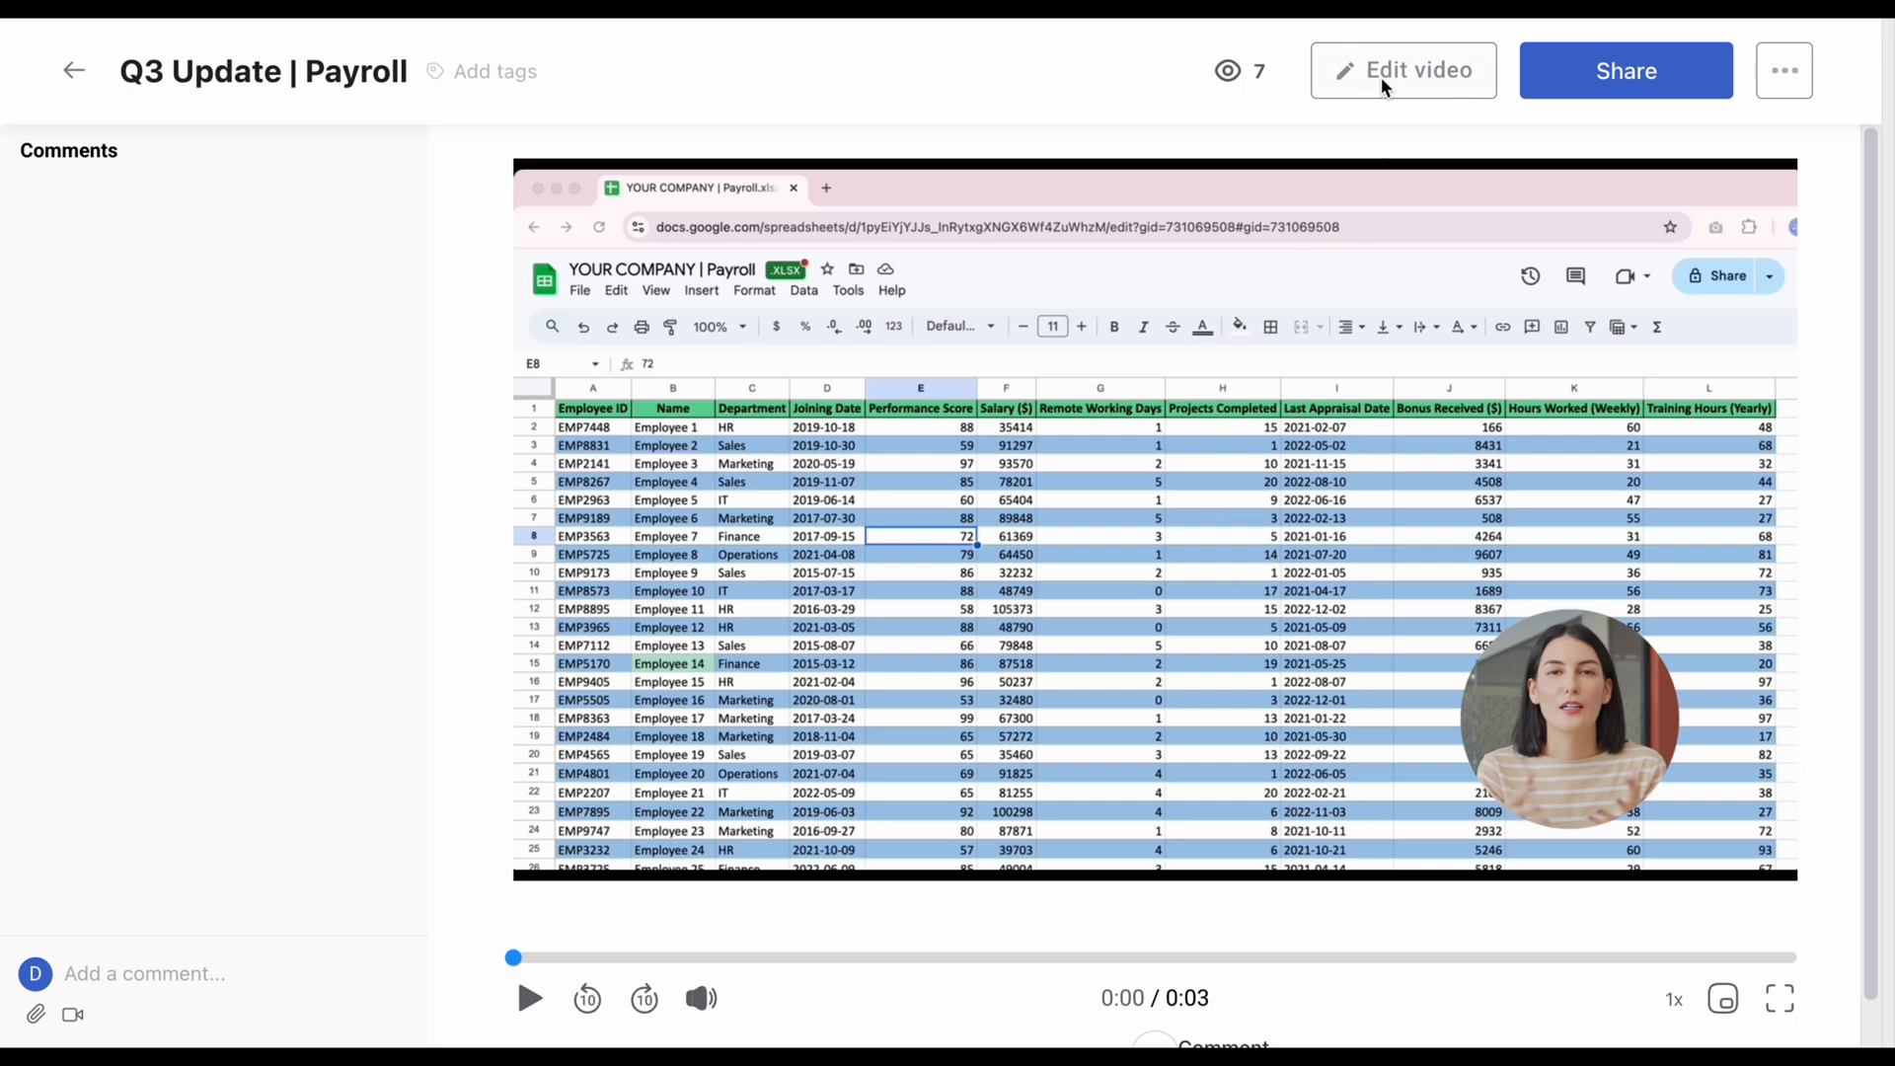
left_click(1403, 71)
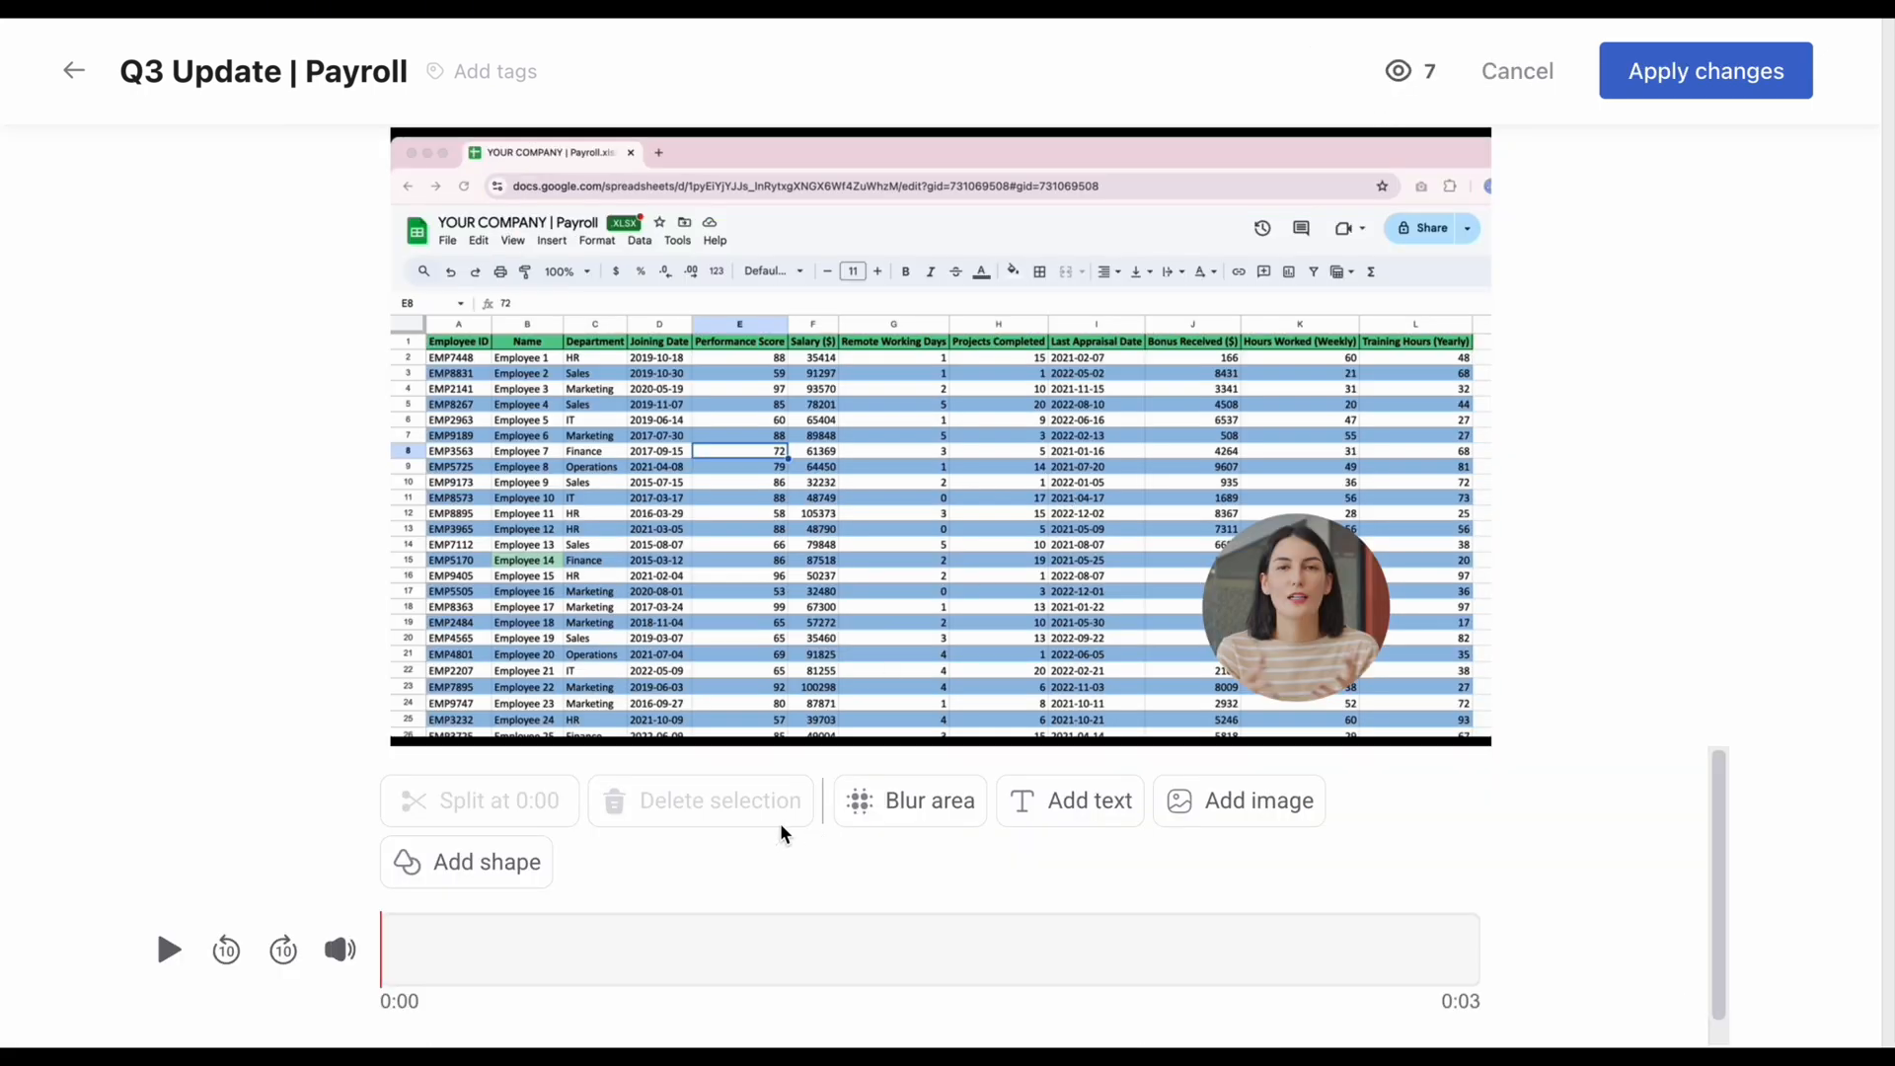